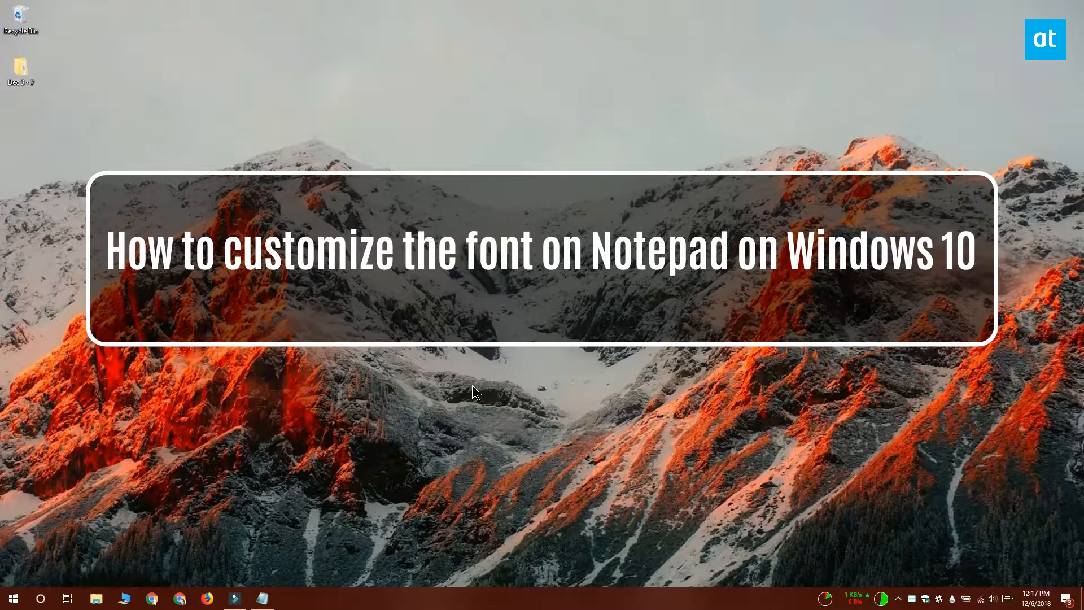
mouse_move(449, 412)
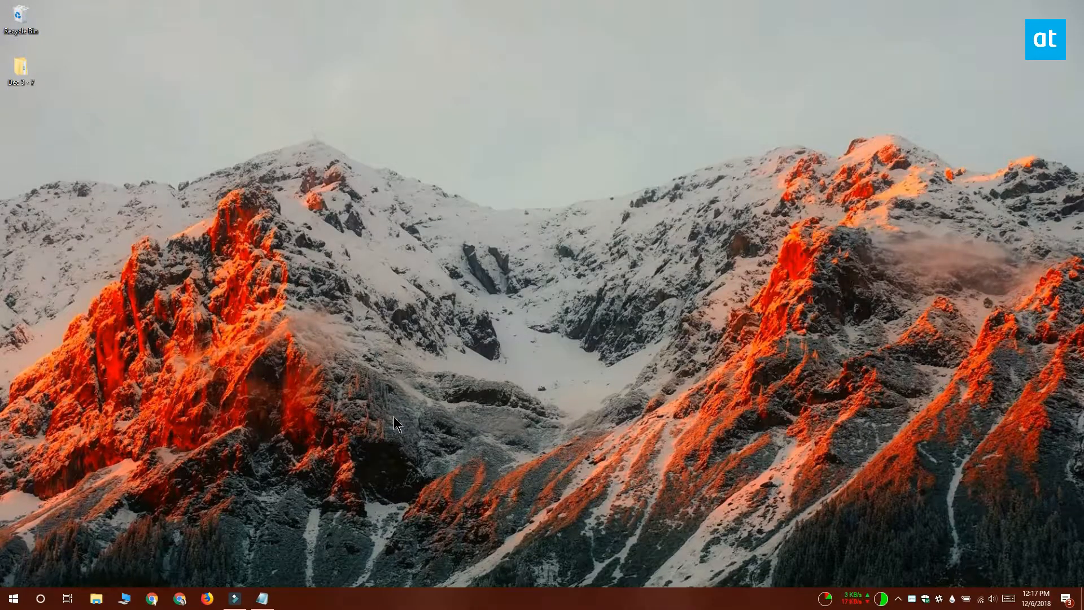
Launch Notepad from the taskbar and show its Format menu
left_click(261, 598)
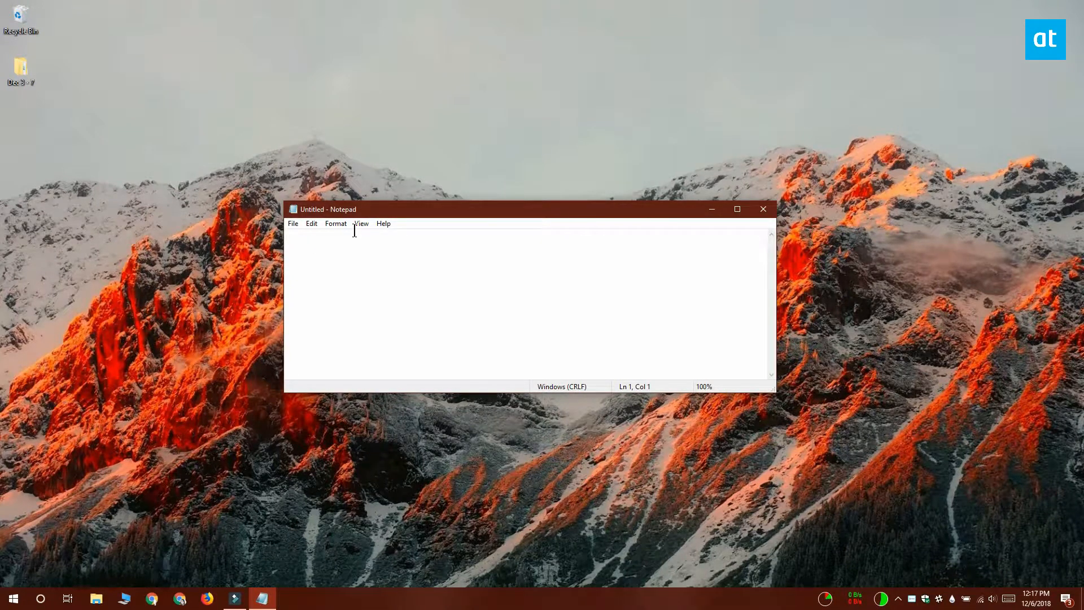
left_click(335, 223)
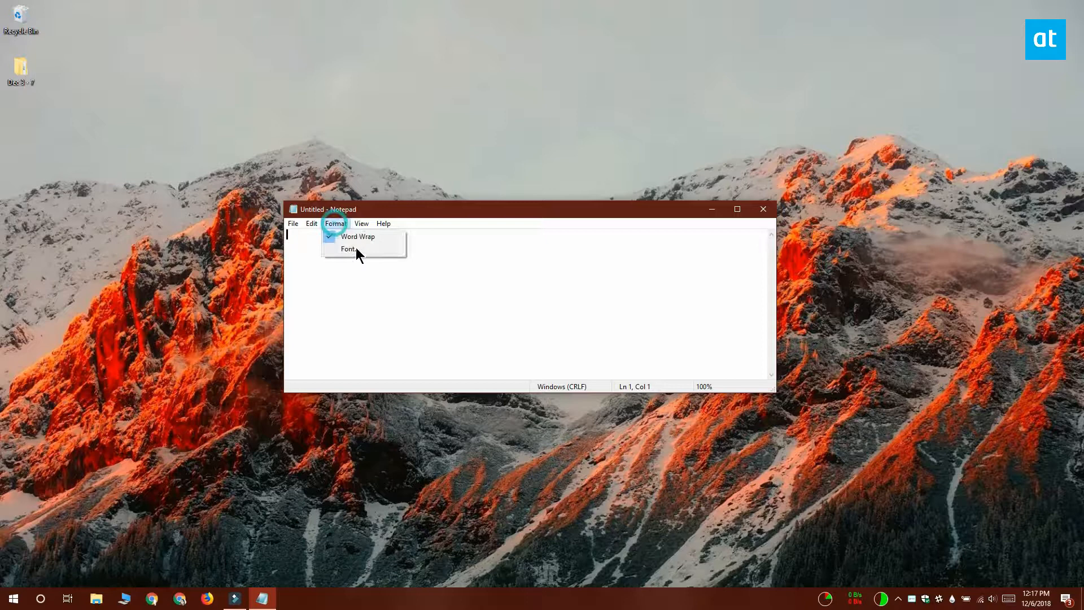
In the Font dialog, preview Cooper Black, then choose the heavy condensed Haettenschweiler font
left_click(345, 248)
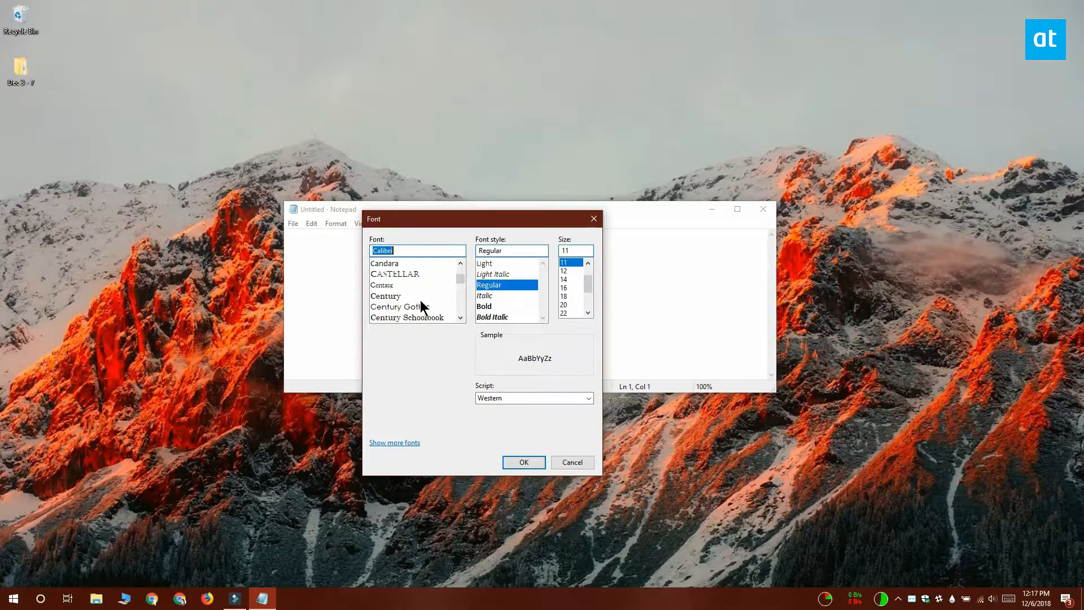
scroll("down", 3)
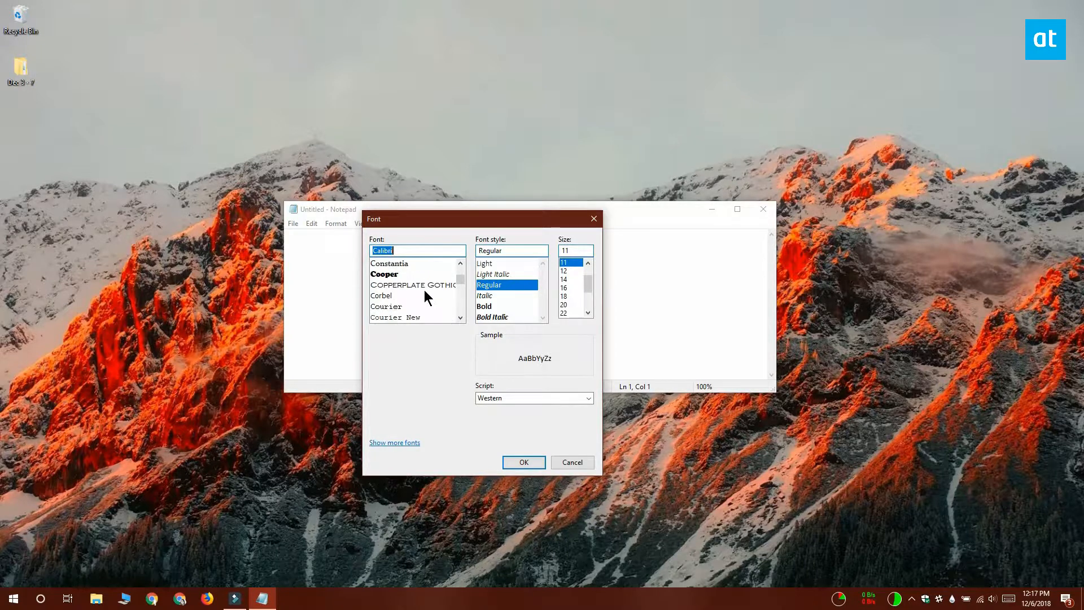
left_click(384, 273)
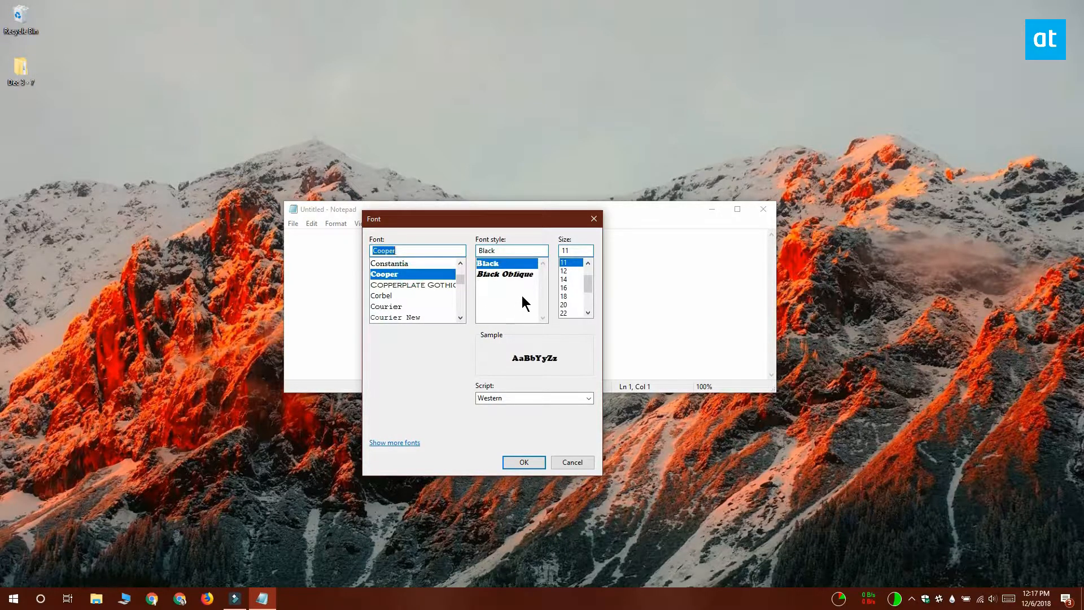
mouse_move(427, 301)
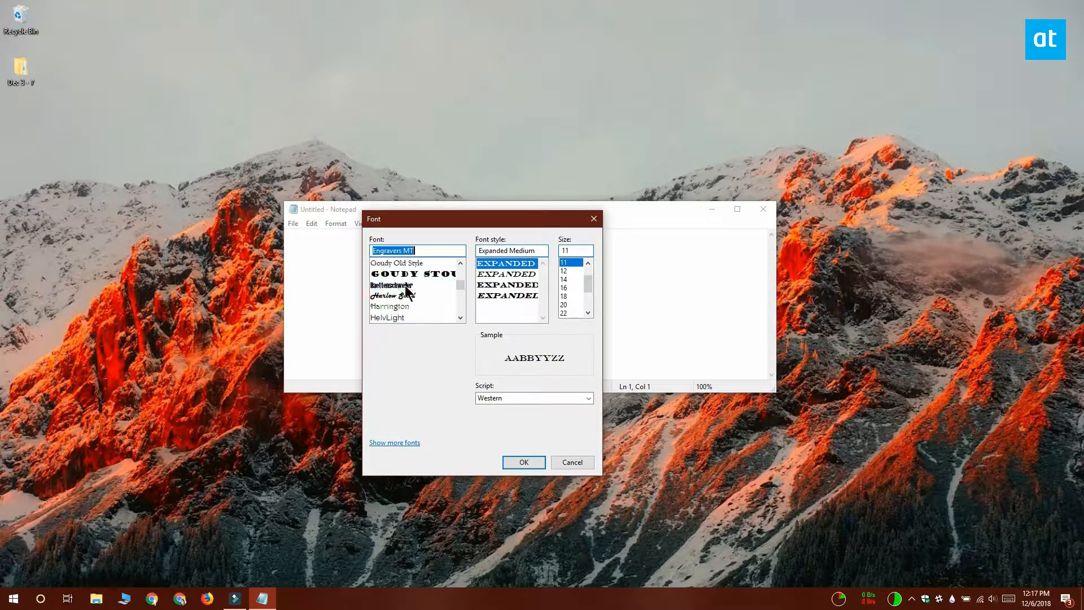
left_click(392, 285)
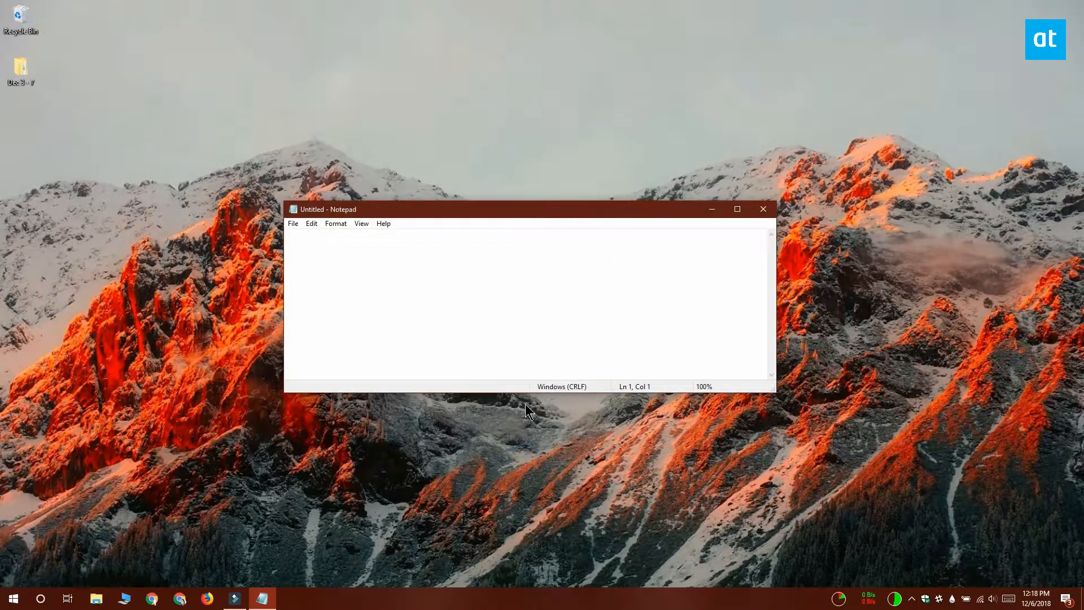
Write the sample sentence "this is a different font" in the heavy font
type("this is")
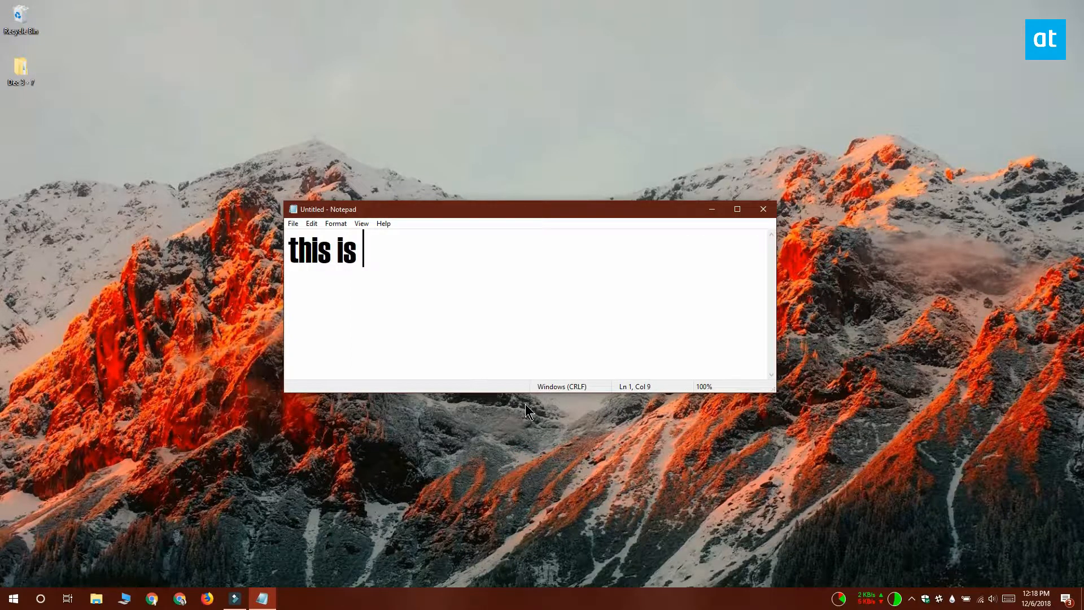
type("a differet")
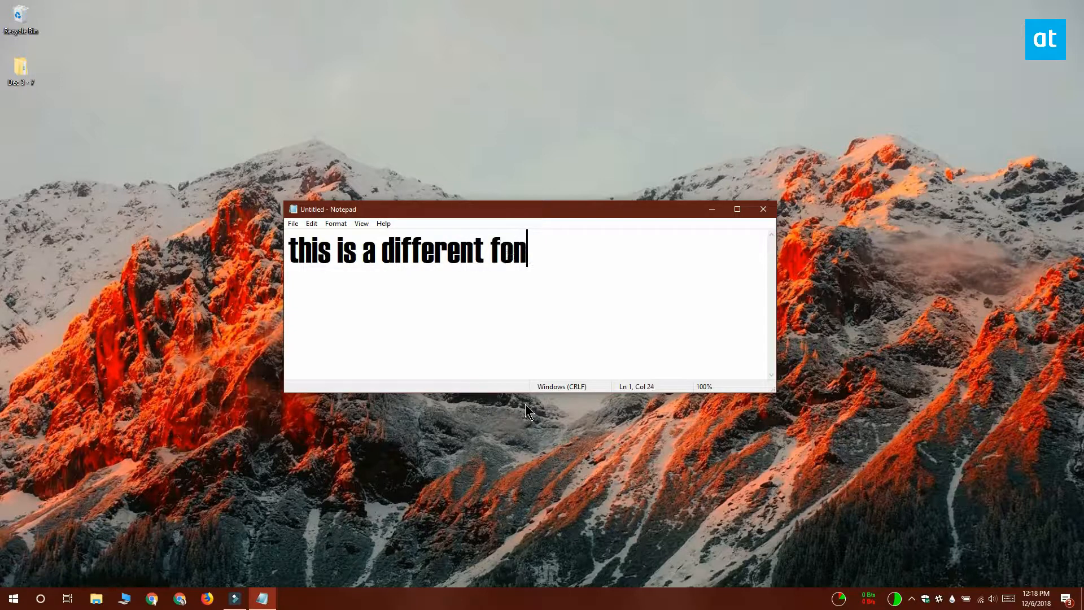
type("t")
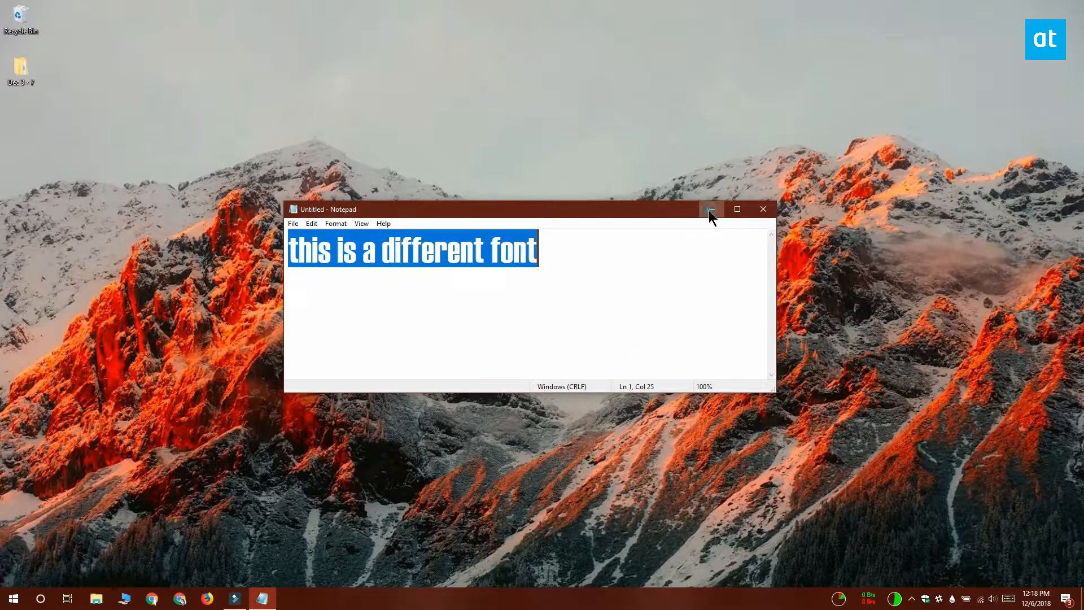
Minimize Notepad and start a new blank document in Microsoft Word
left_click(14, 597)
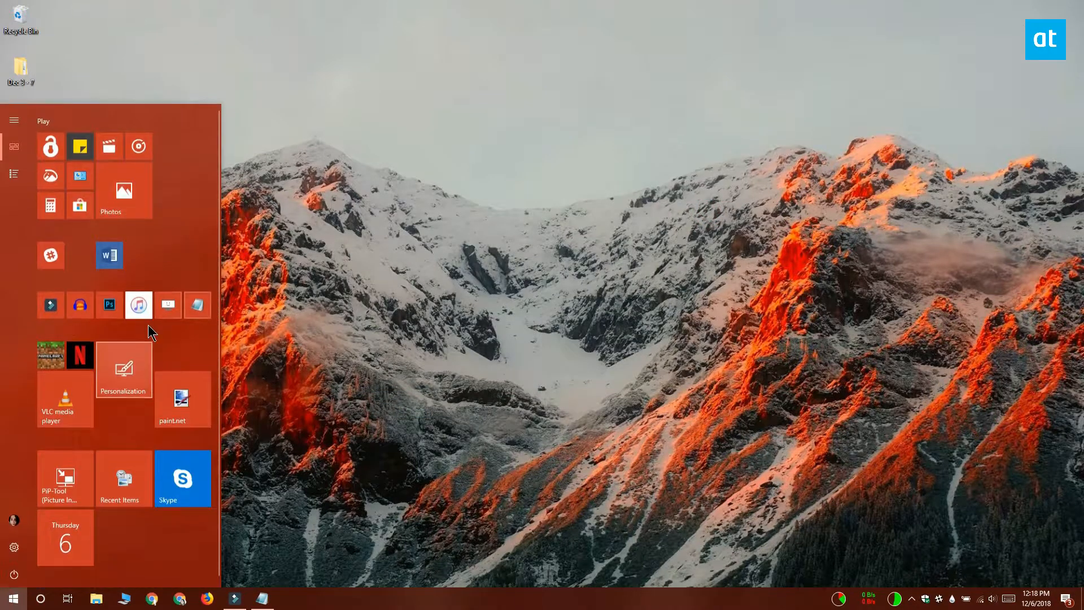
left_click(108, 255)
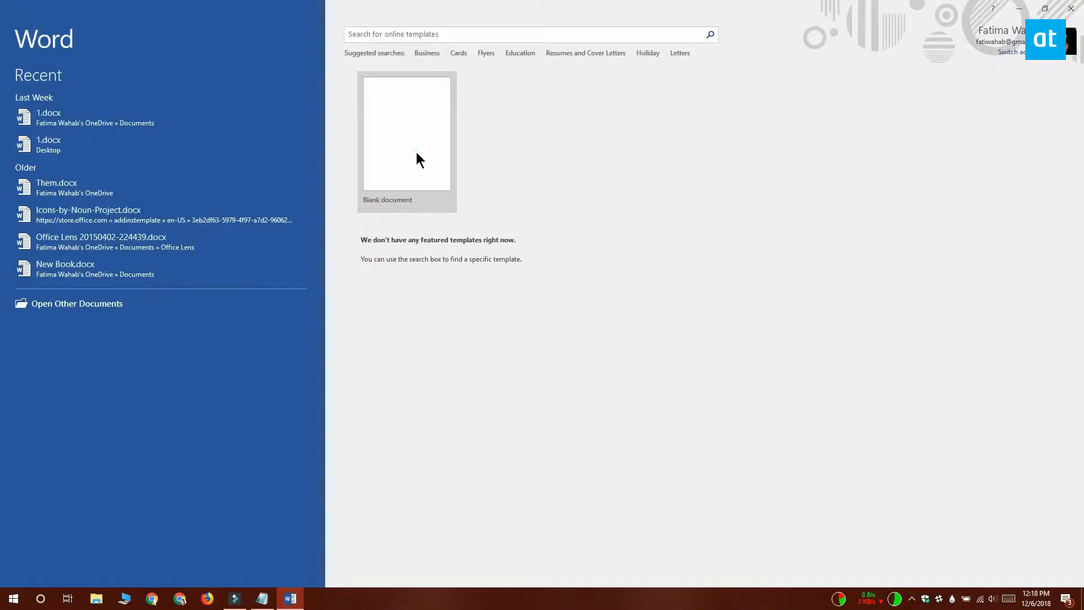
left_click(406, 133)
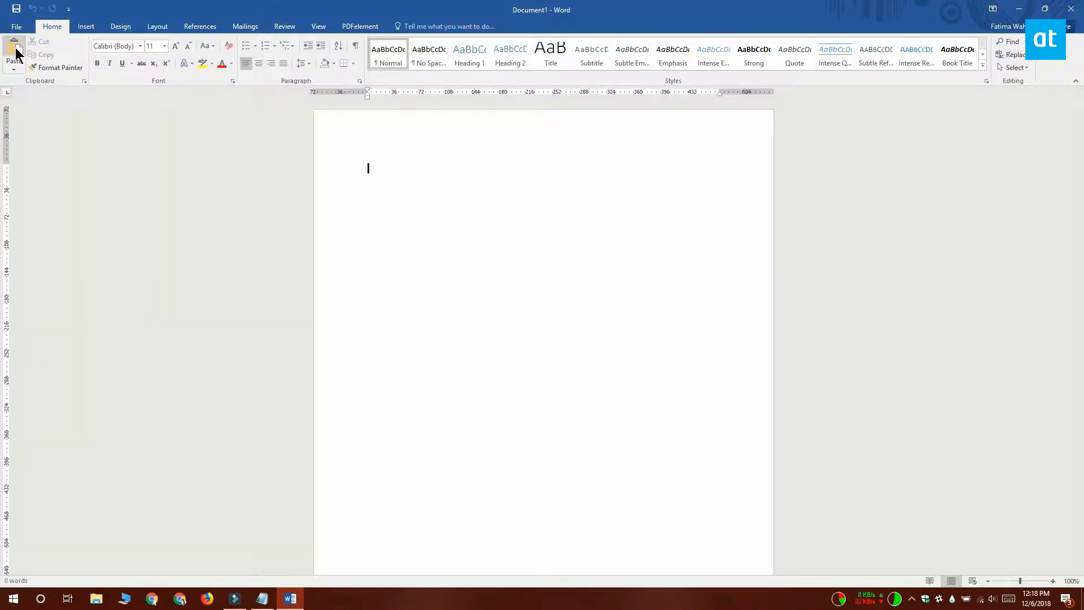